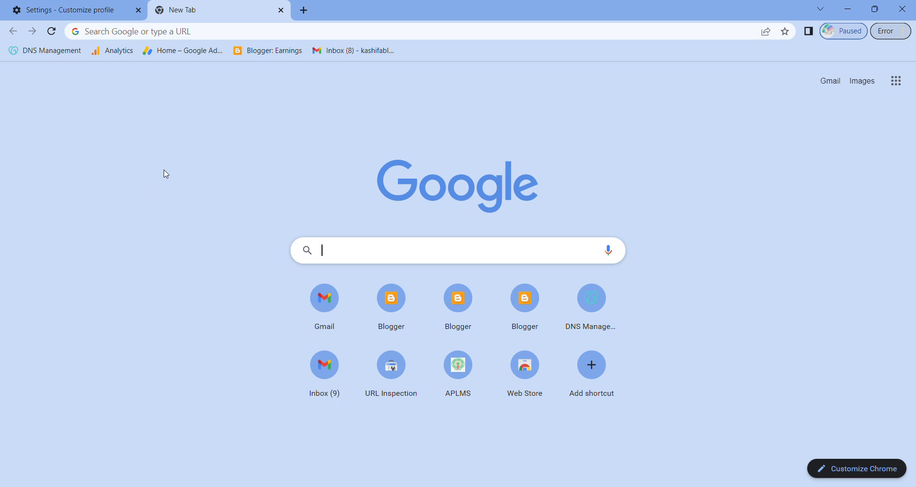
pyautogui.moveTo(308, 156)
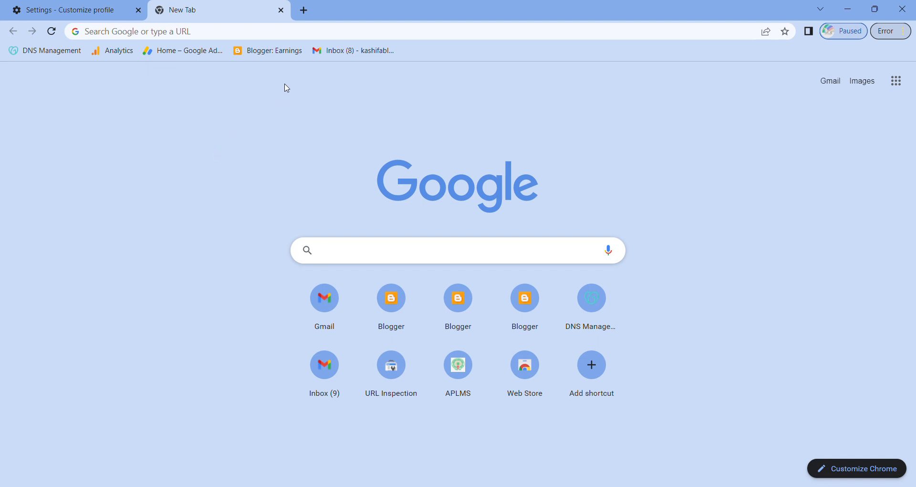
# Step: Type INTERNSHIP into the Google search box on the New Tab page without searching
pyautogui.click(457, 250)
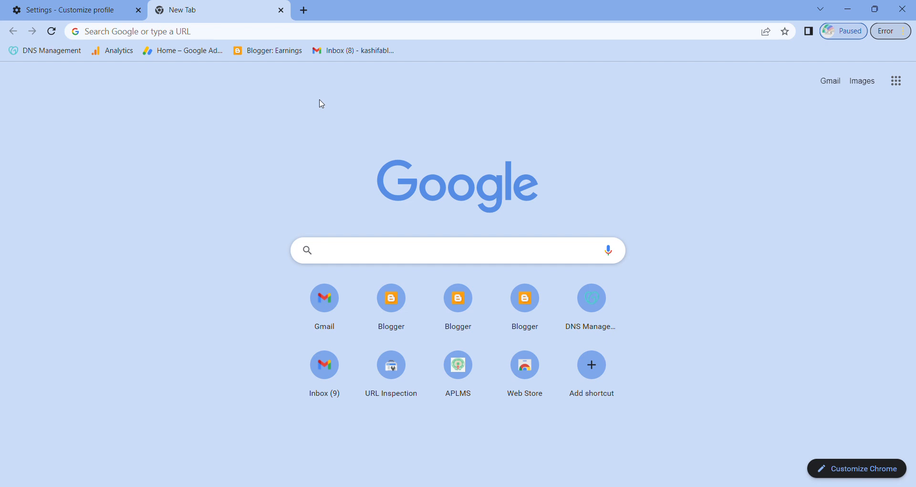
pyautogui.write('INTERNSHIP')
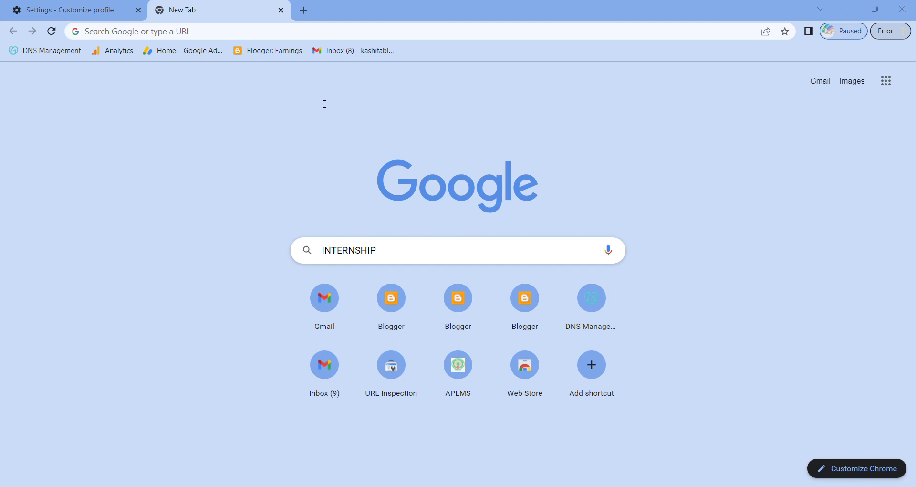
pyautogui.moveTo(187, 132)
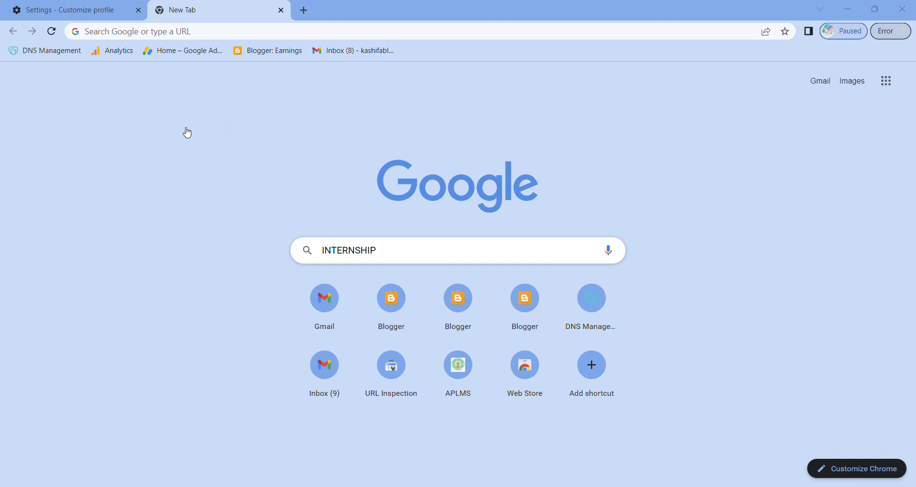
pyautogui.moveTo(229, 104)
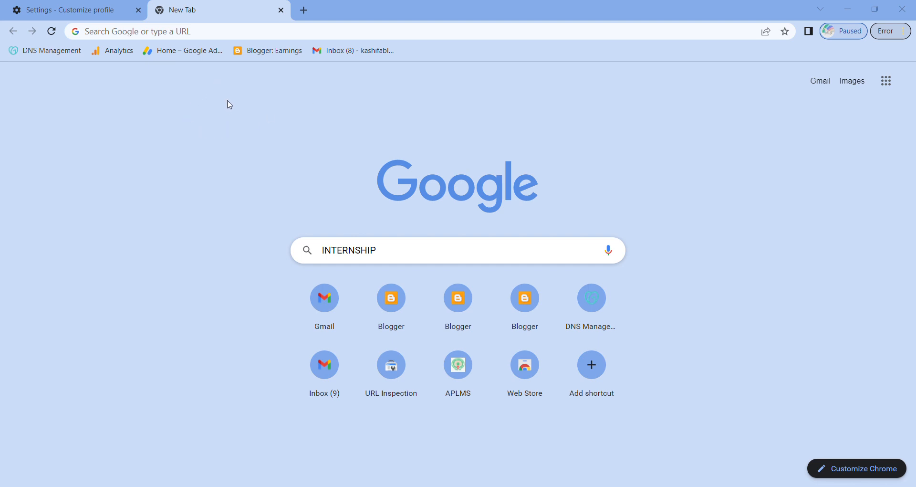
pyautogui.moveTo(201, 133)
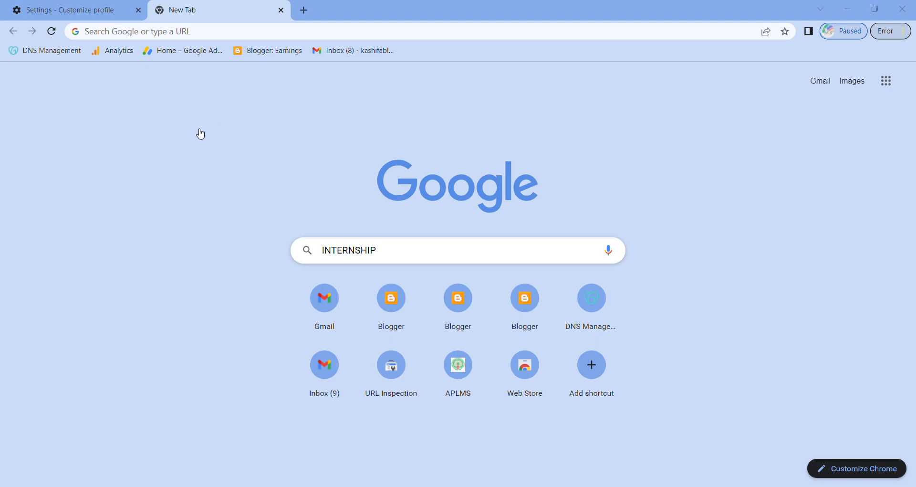
pyautogui.moveTo(187, 131)
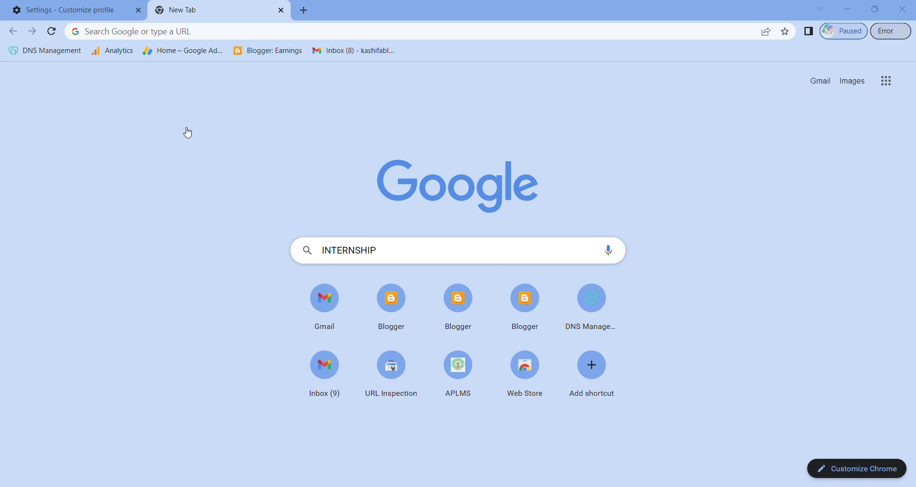
pyautogui.moveTo(472, 268)
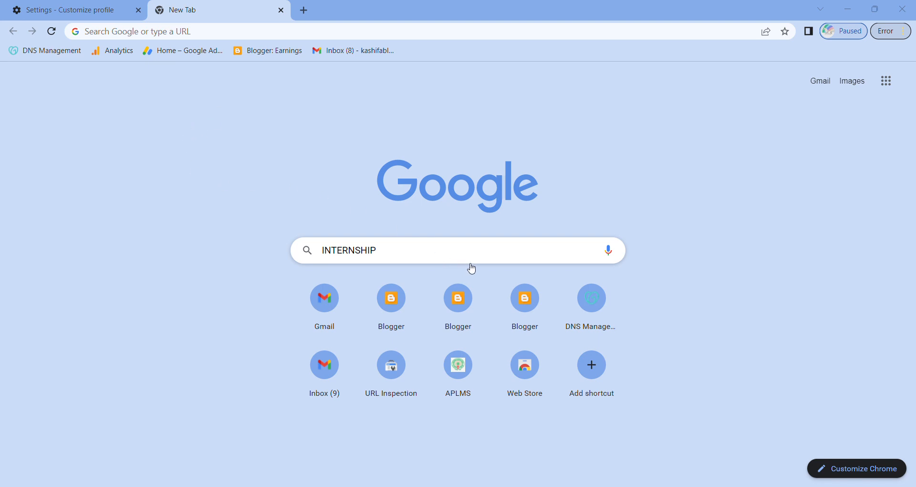
pyautogui.moveTo(658, 275)
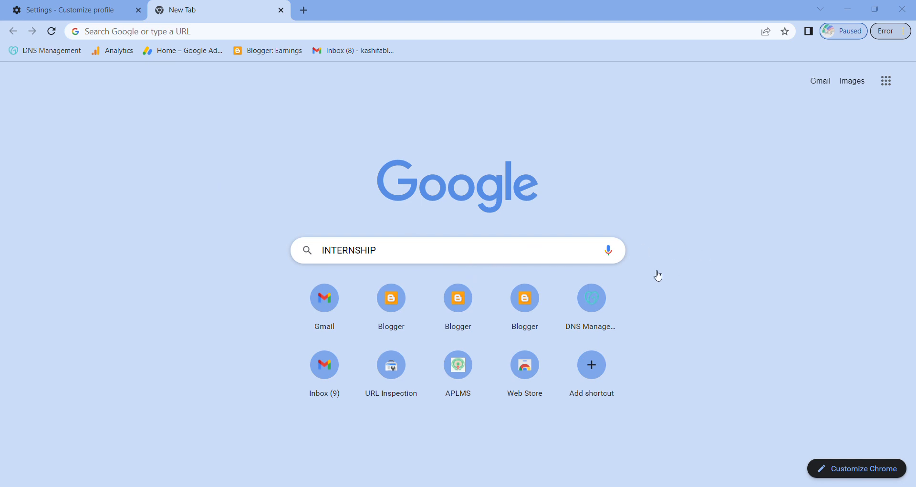
pyautogui.moveTo(594, 253)
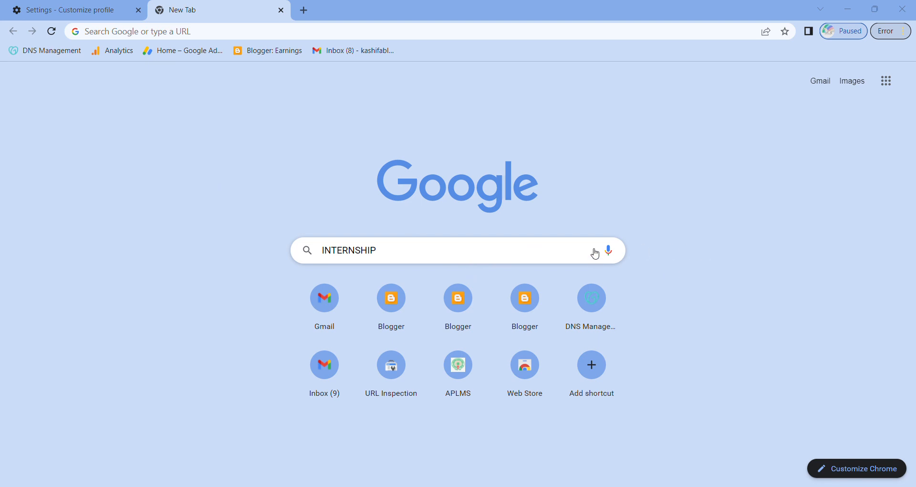
pyautogui.moveTo(131, 285)
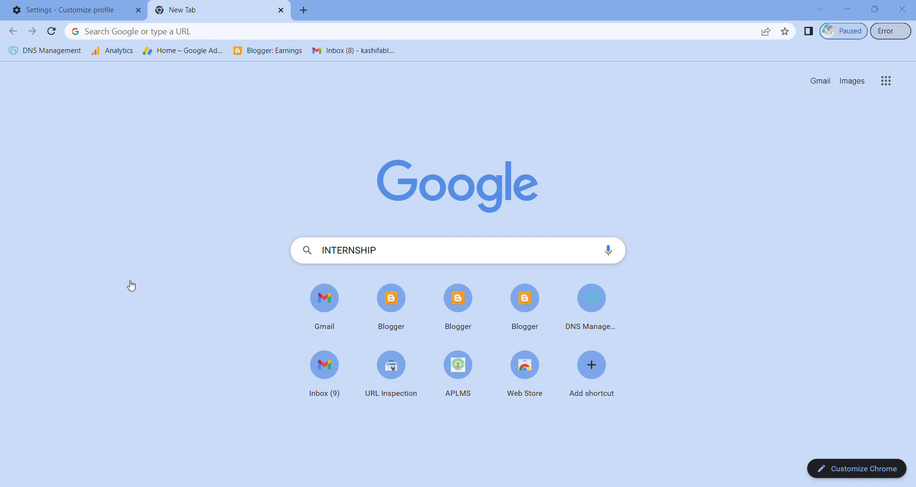
pyautogui.moveTo(677, 209)
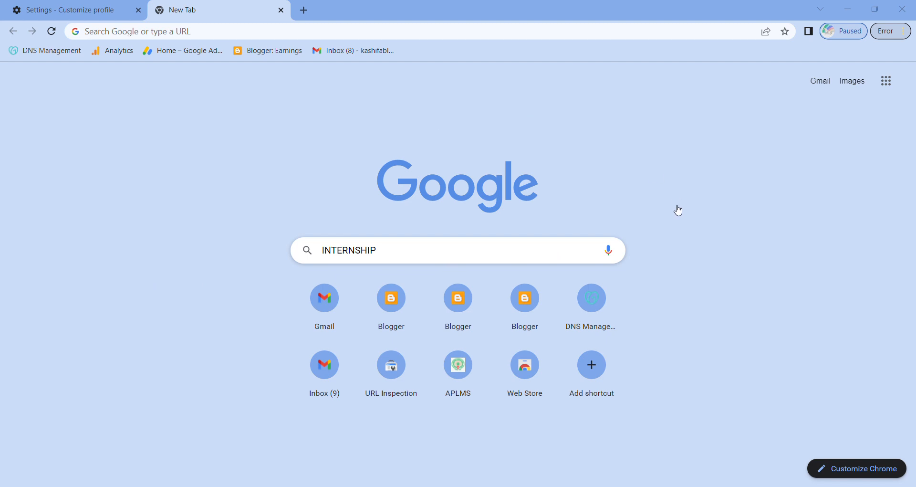
pyautogui.moveTo(705, 249)
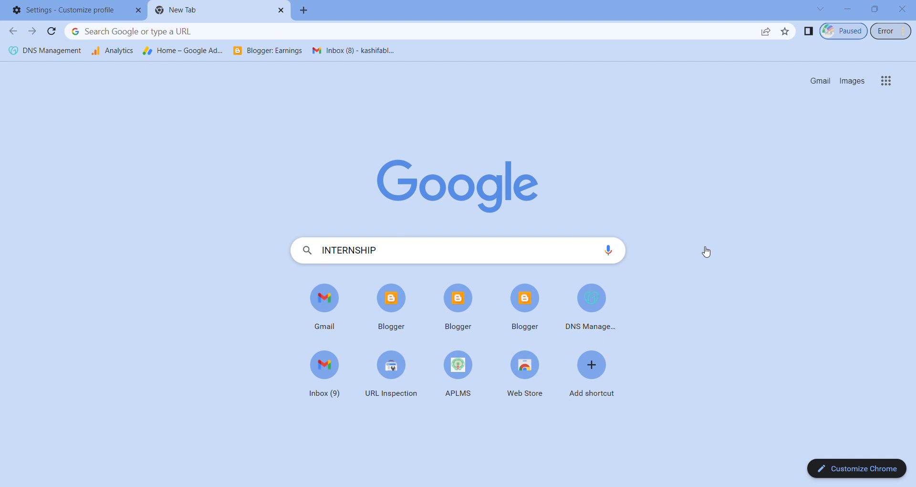
pyautogui.moveTo(574, 248)
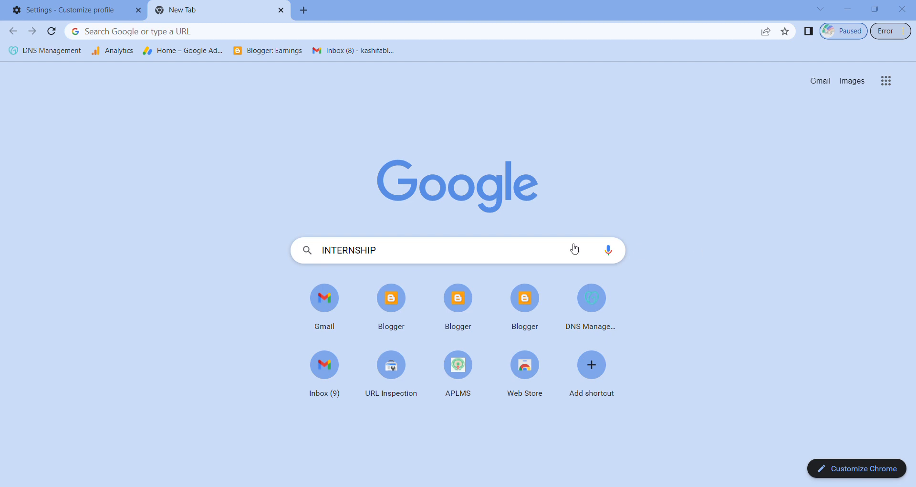
pyautogui.moveTo(302, 333)
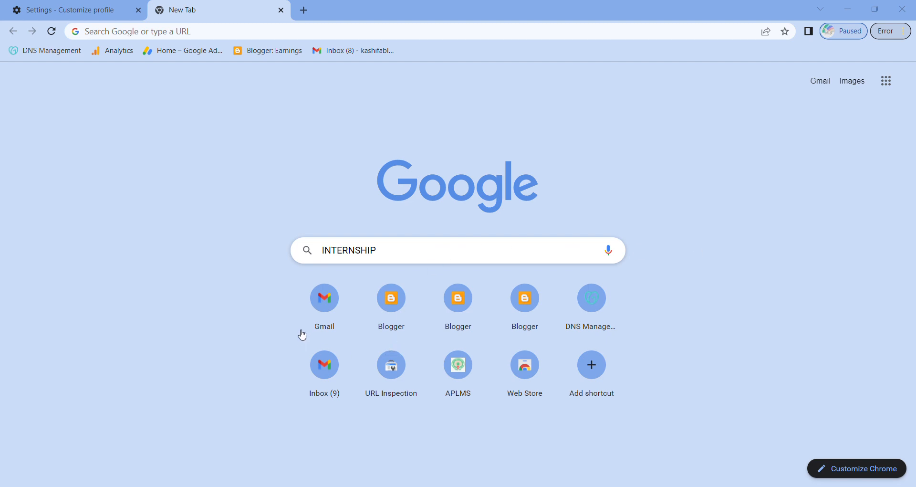
pyautogui.moveTo(739, 164)
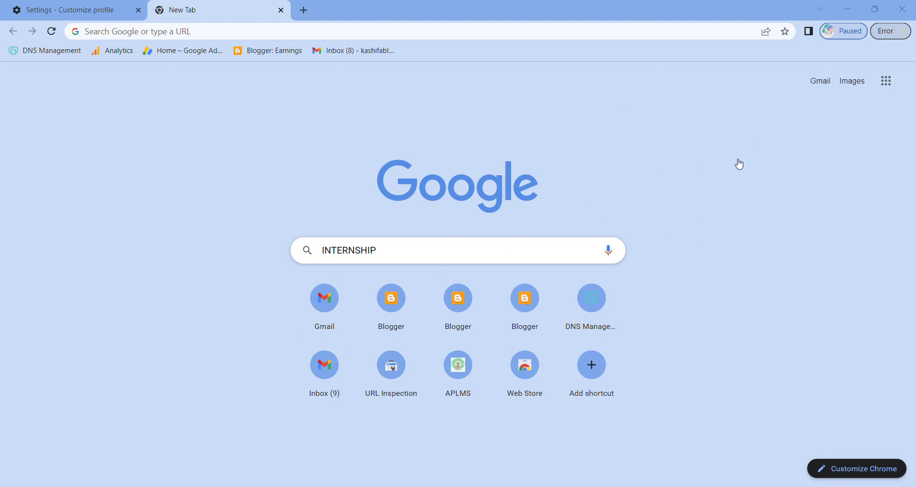
pyautogui.moveTo(704, 273)
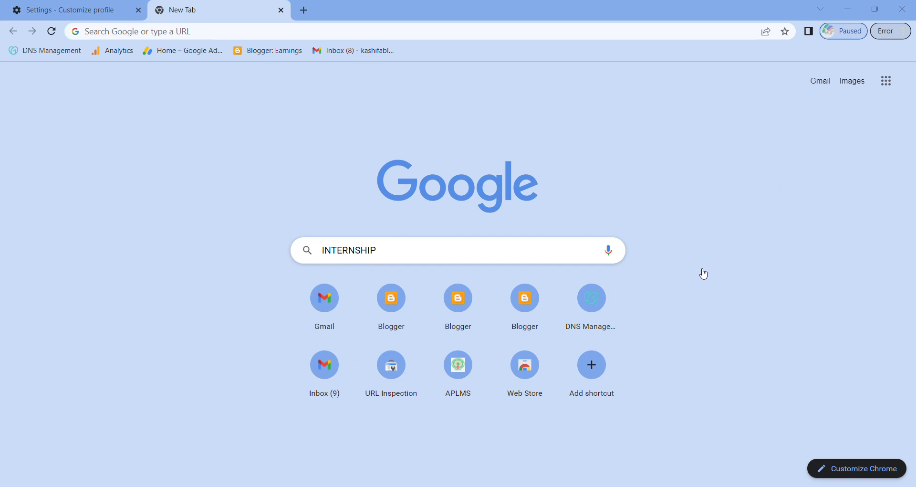
pyautogui.moveTo(735, 223)
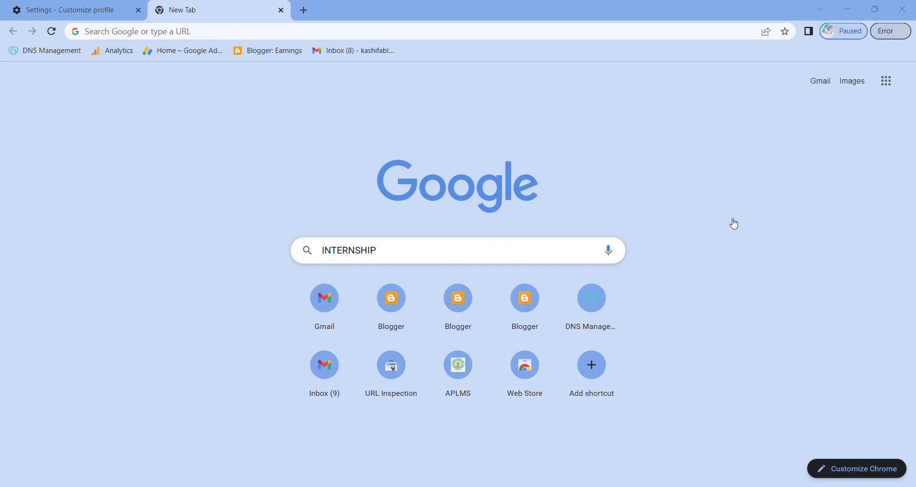
pyautogui.moveTo(848, 282)
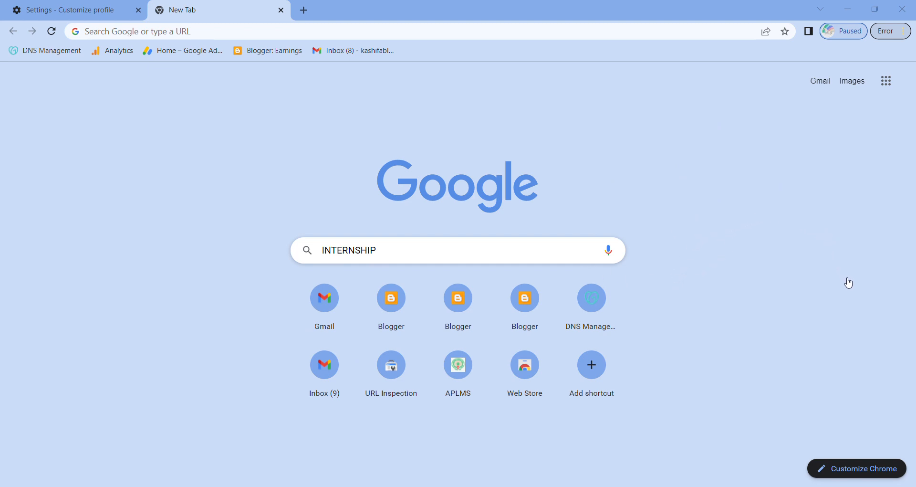
pyautogui.moveTo(749, 242)
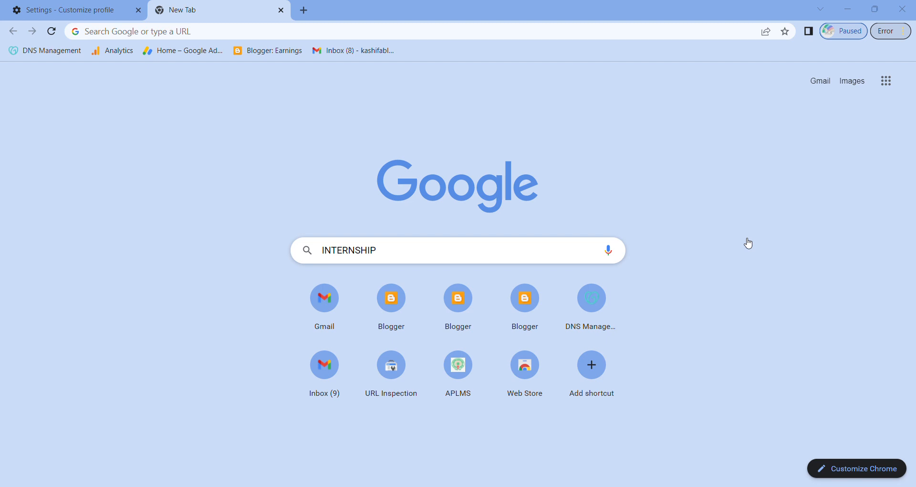
pyautogui.moveTo(675, 225)
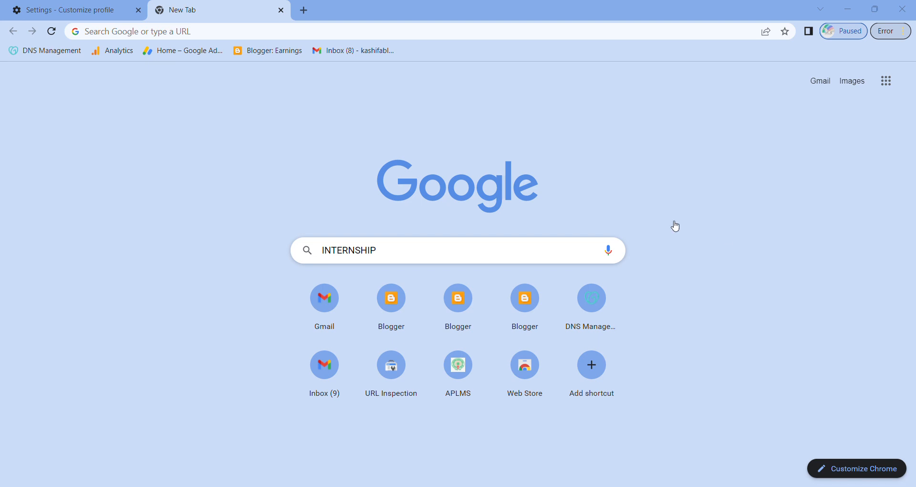
pyautogui.moveTo(494, 266)
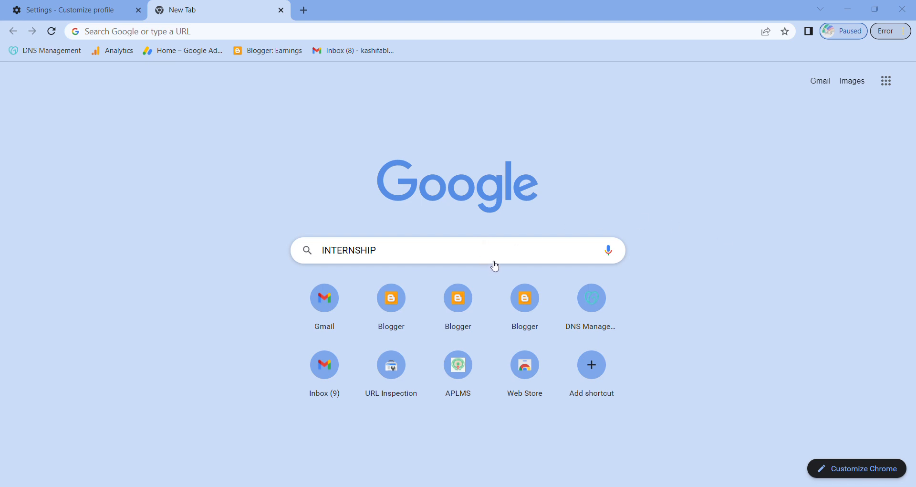
pyautogui.moveTo(239, 373)
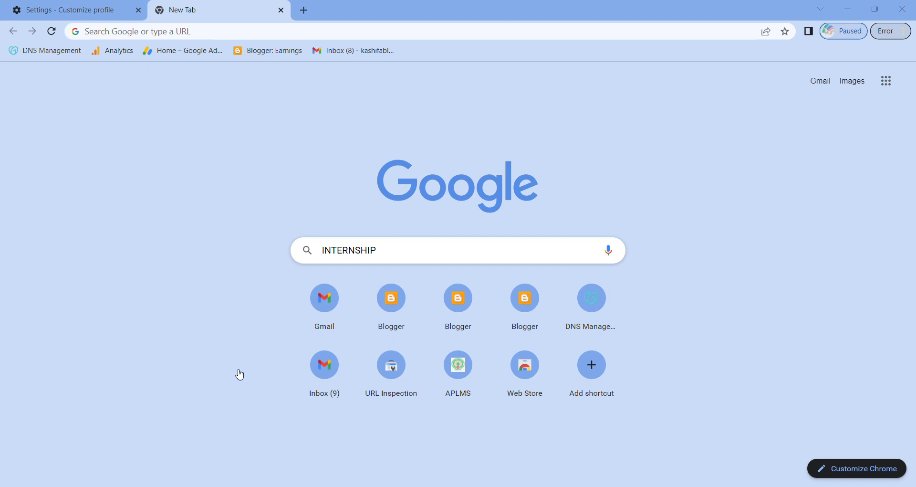